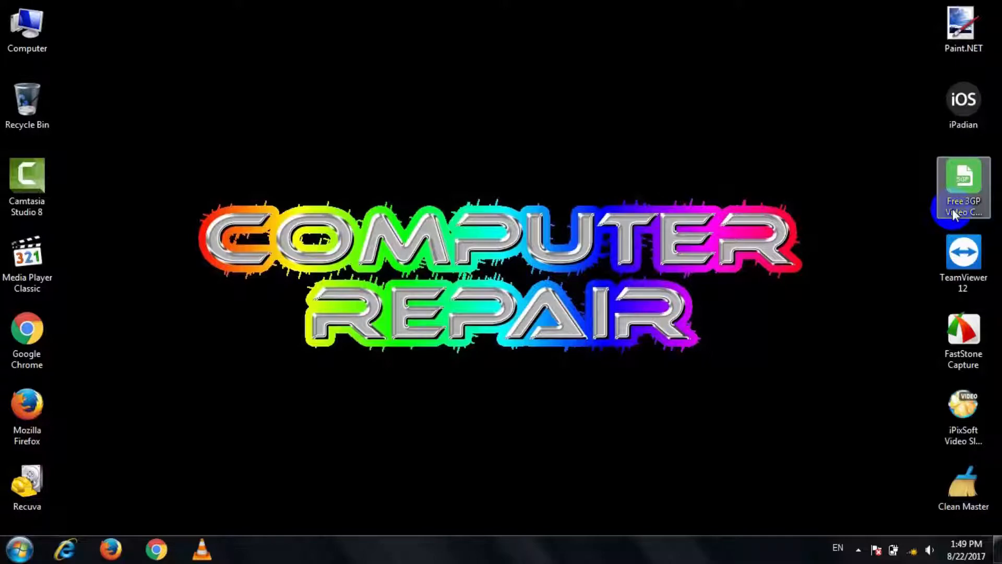
# Launch Command Prompt as administrator from a Start menu search for cmd.
pyautogui.click(913, 549)
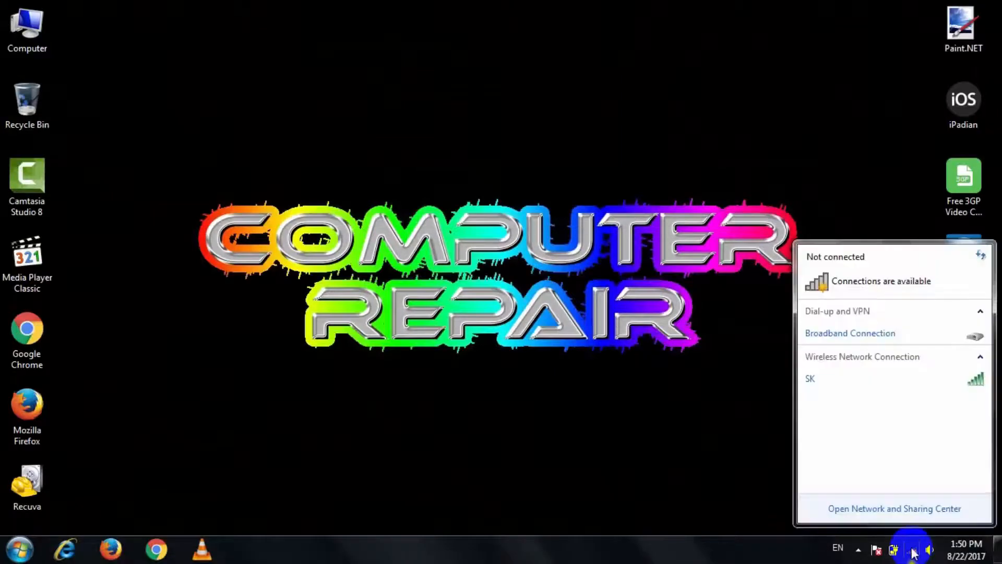
pyautogui.moveTo(889, 384)
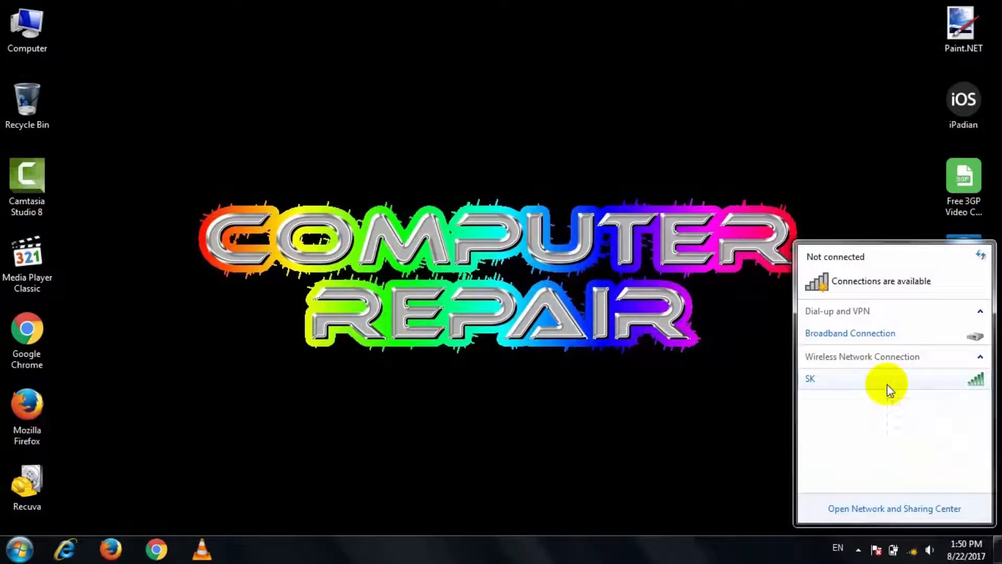
pyautogui.click(811, 379)
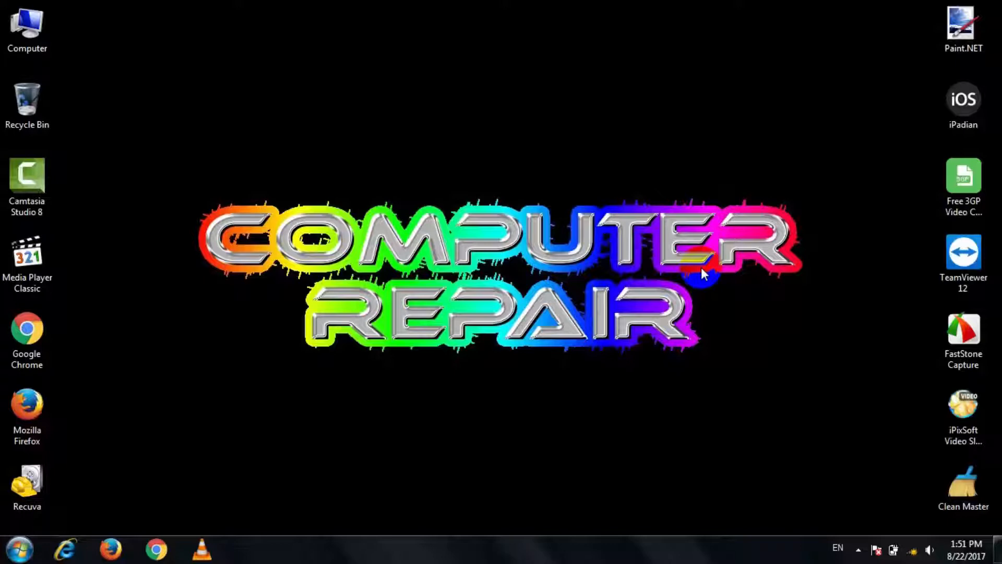
pyautogui.moveTo(560, 168)
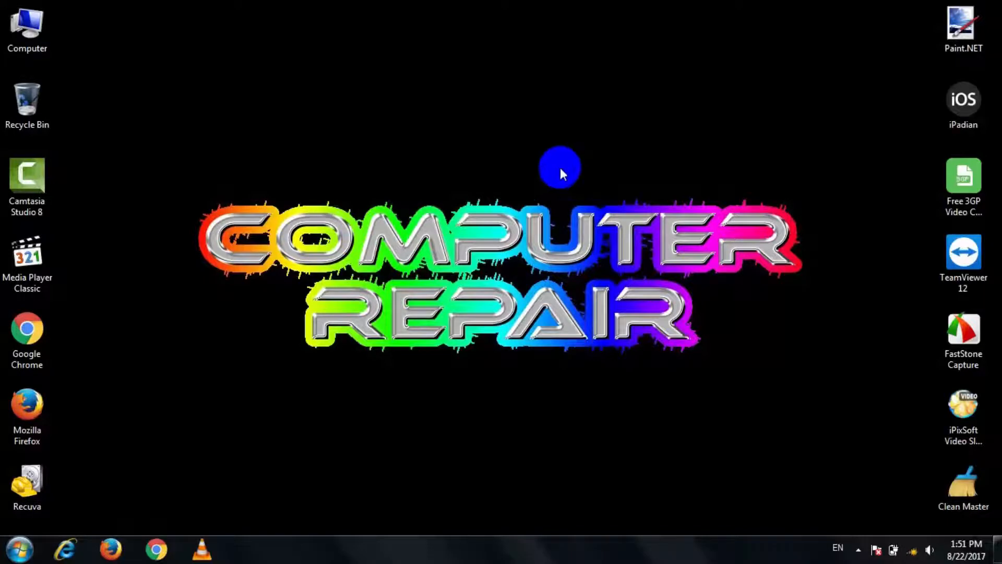
pyautogui.click(17, 549)
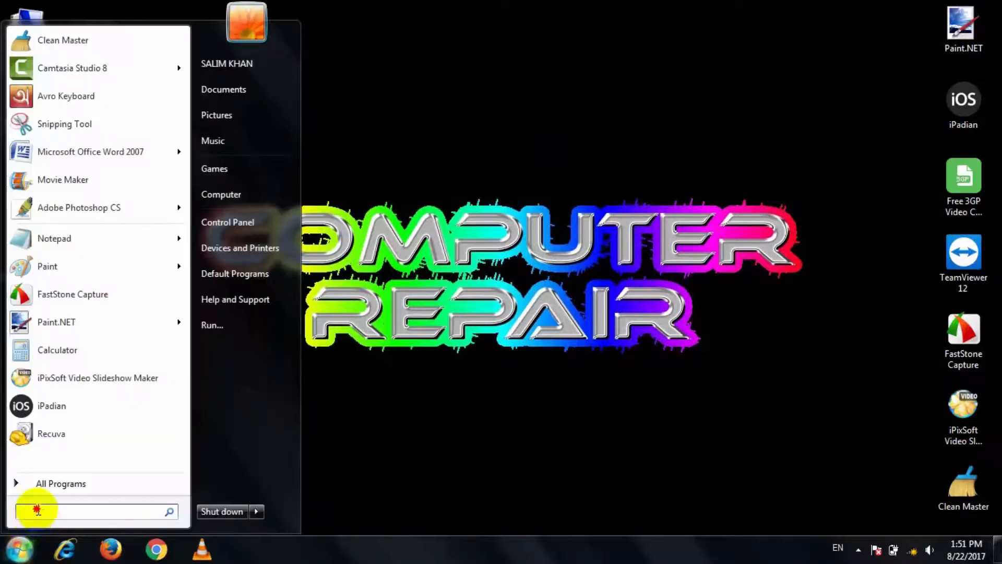
pyautogui.write('cmd')
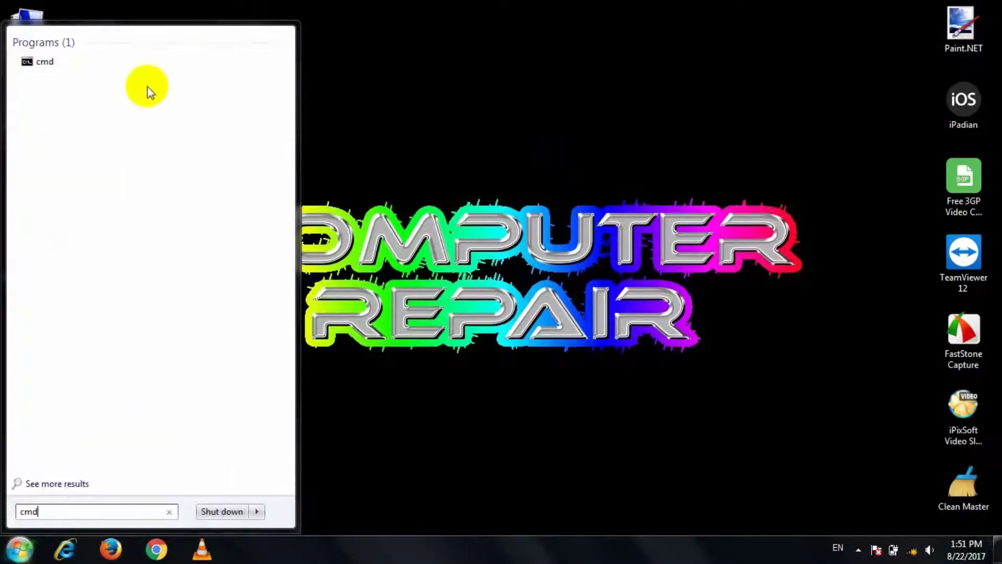
pyautogui.rightClick(43, 62)
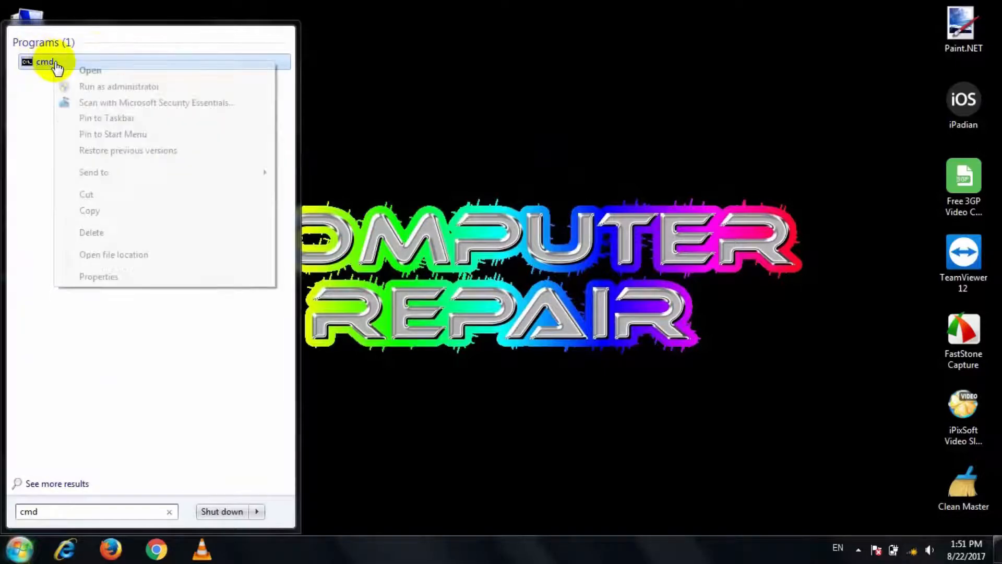
pyautogui.click(90, 71)
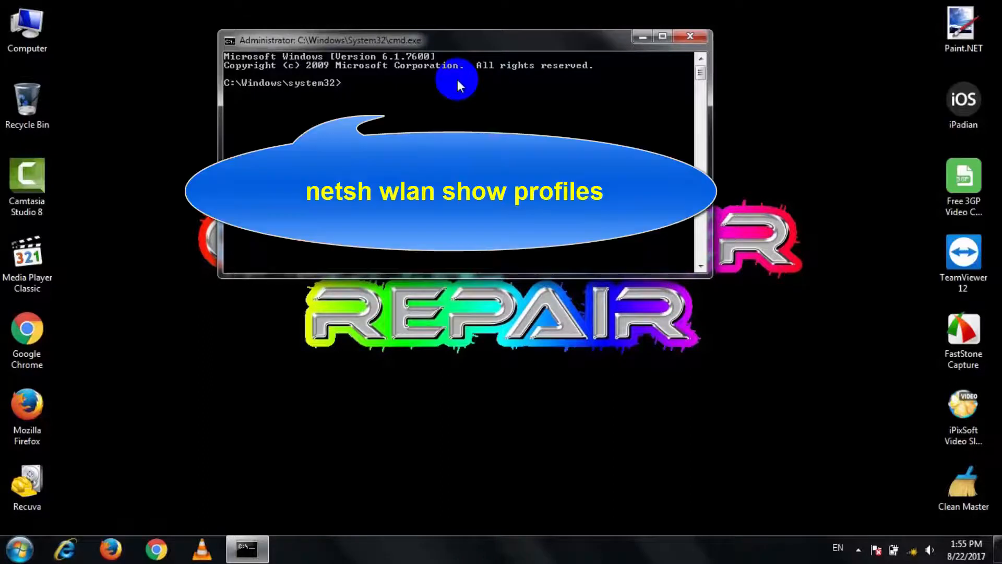
# Run netsh wlan show profiles to list the saved wireless profile SK.
pyautogui.write('netsh wlan')
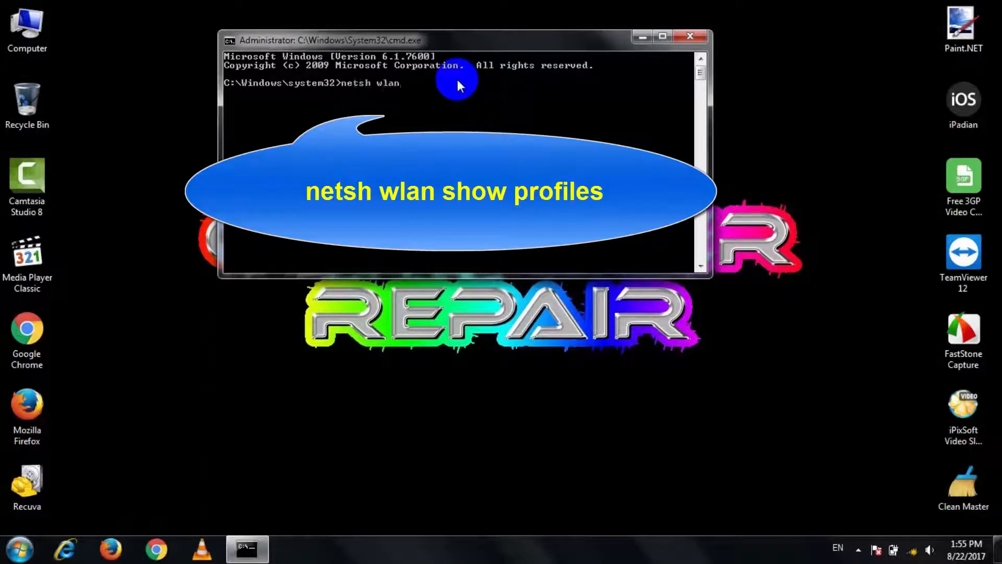
pyautogui.write('sh')
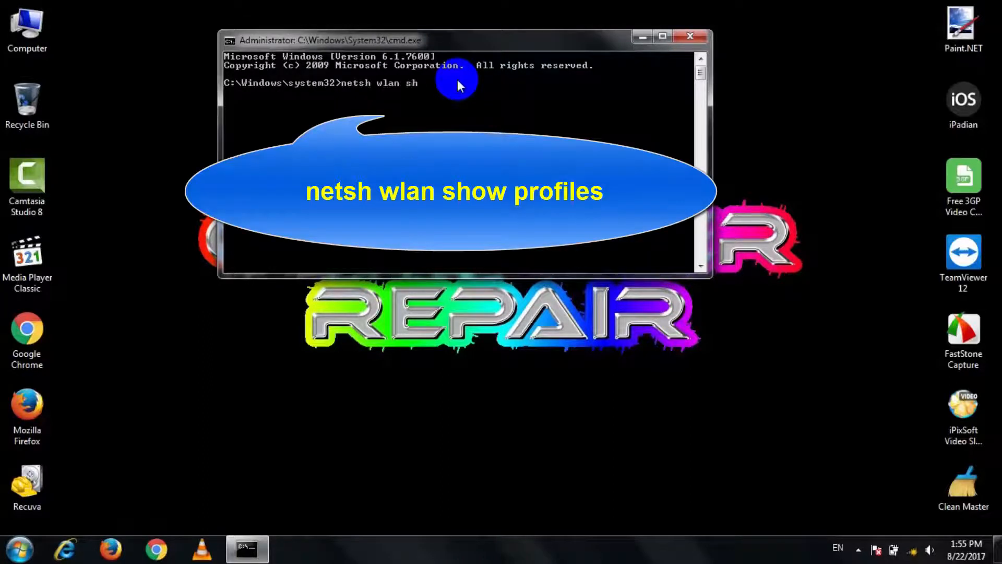
pyautogui.write('ow profiles')
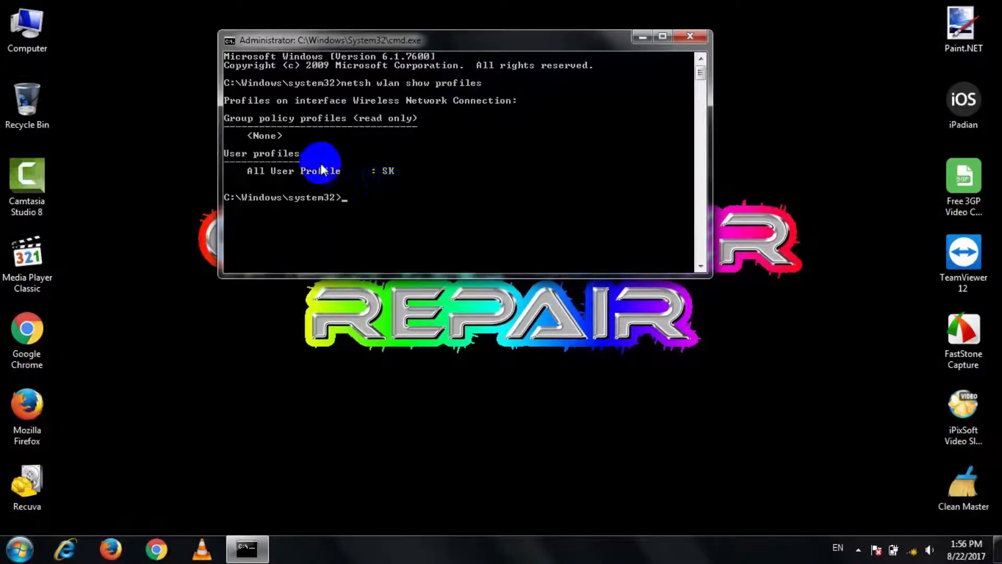
pyautogui.moveTo(377, 171)
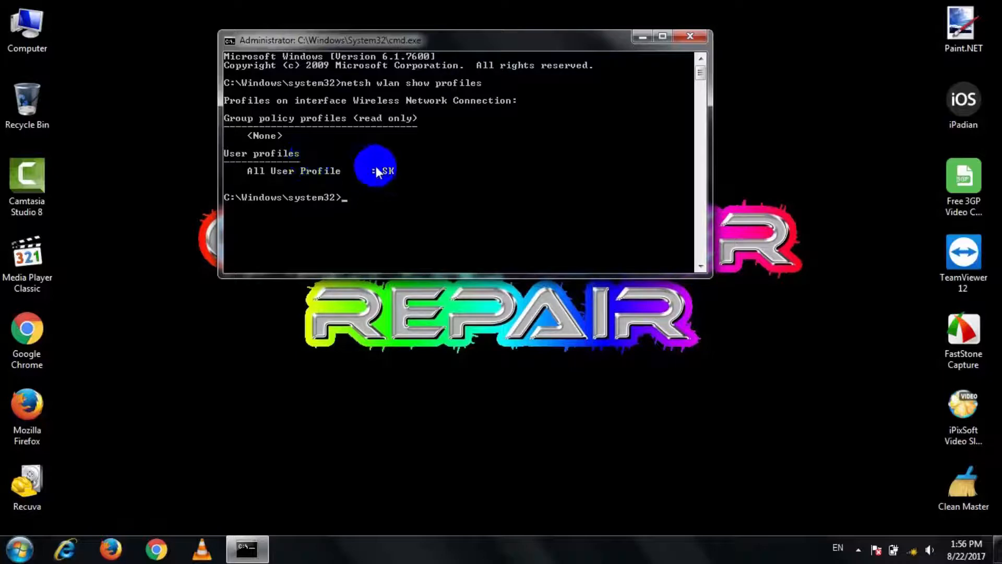
pyautogui.moveTo(350, 208)
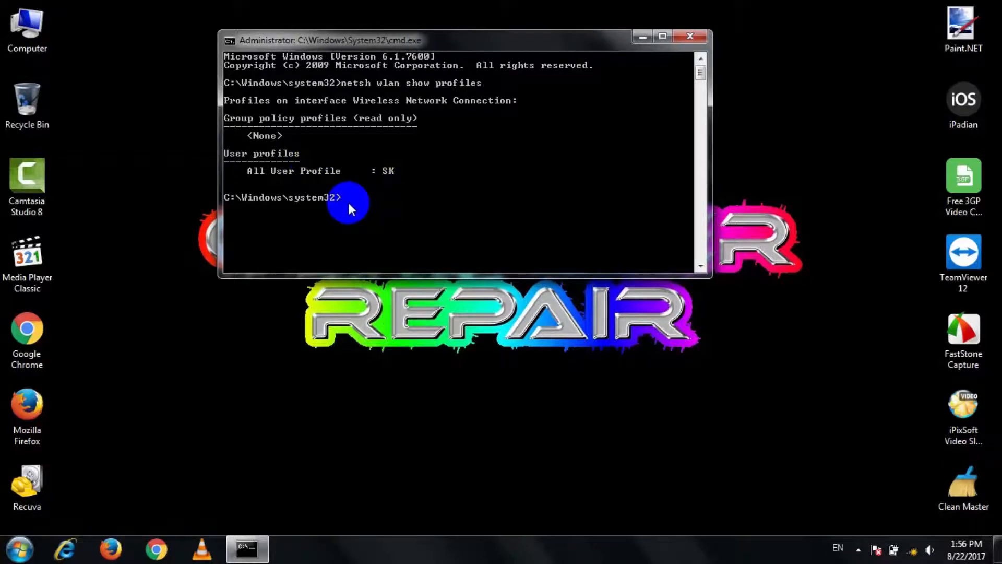
# Run netsh wlan show profile SK key=clear and start marking the revealed key.
pyautogui.write('netsh')
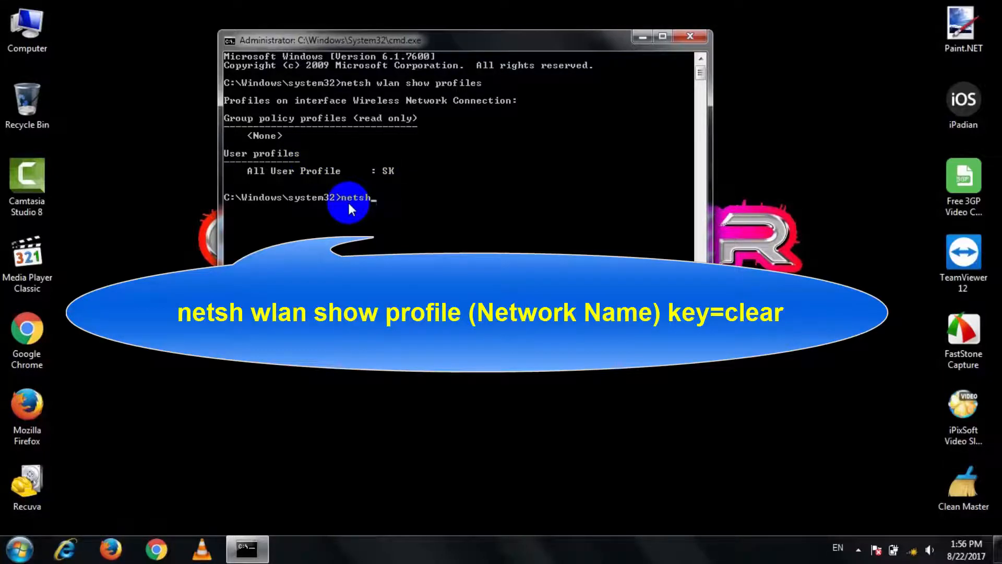
pyautogui.write('wlan')
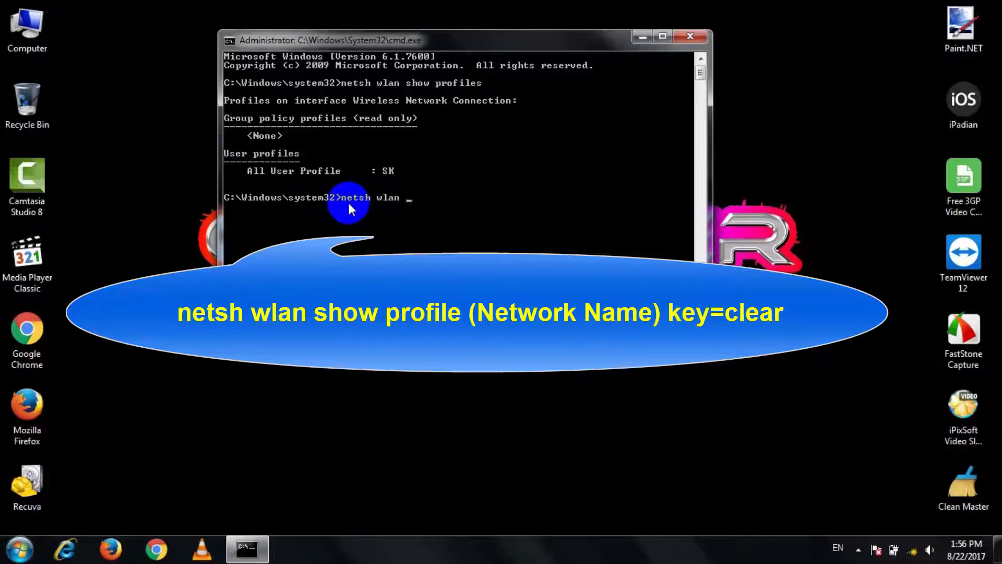
pyautogui.write('show profile')
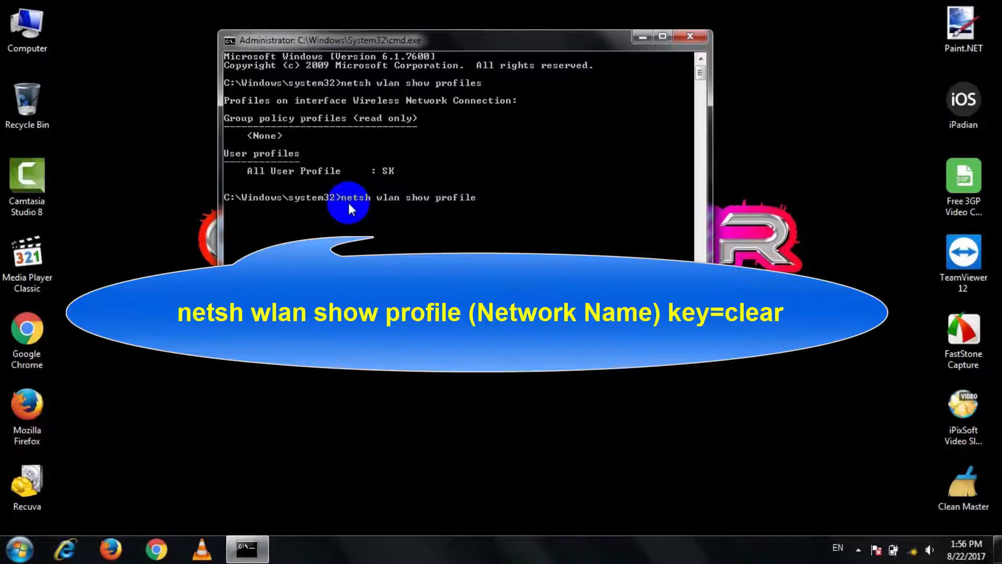
pyautogui.moveTo(526, 205)
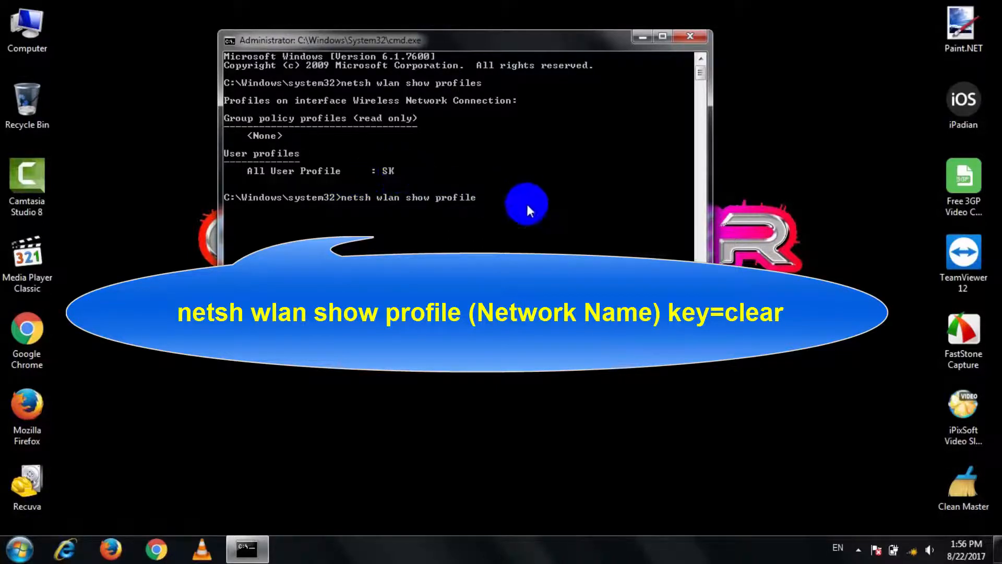
pyautogui.write('SK')
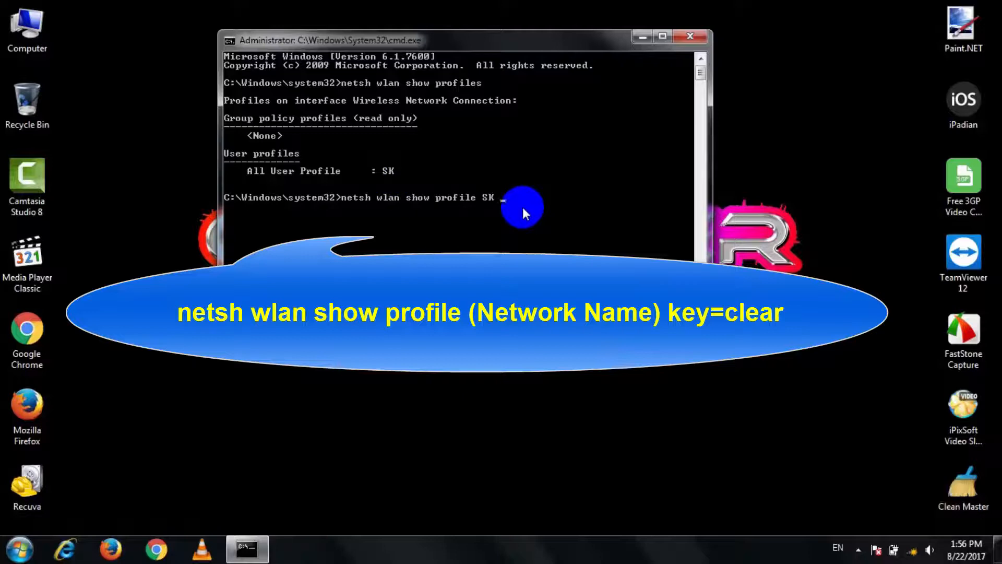
pyautogui.write('key=')
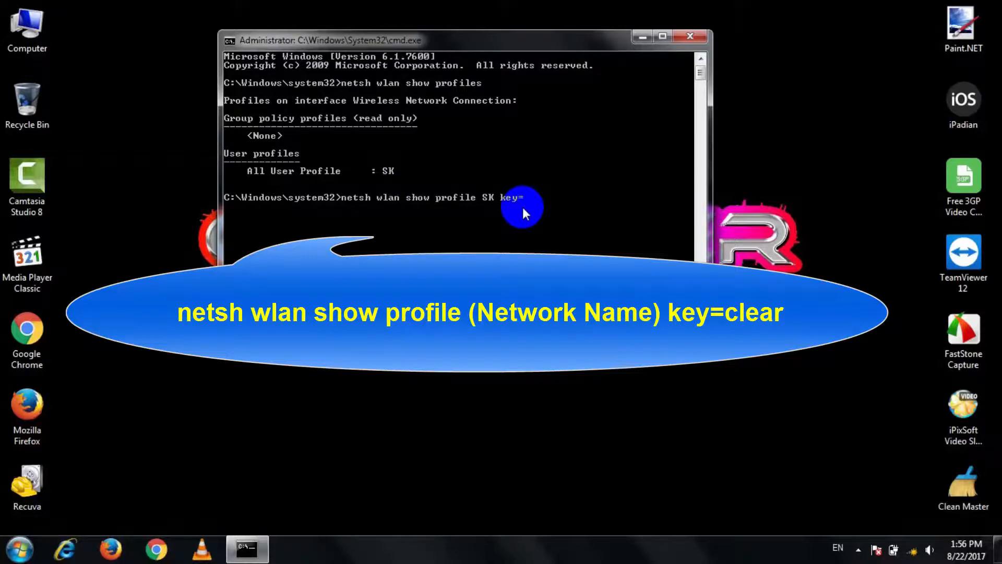
pyautogui.write('clear')
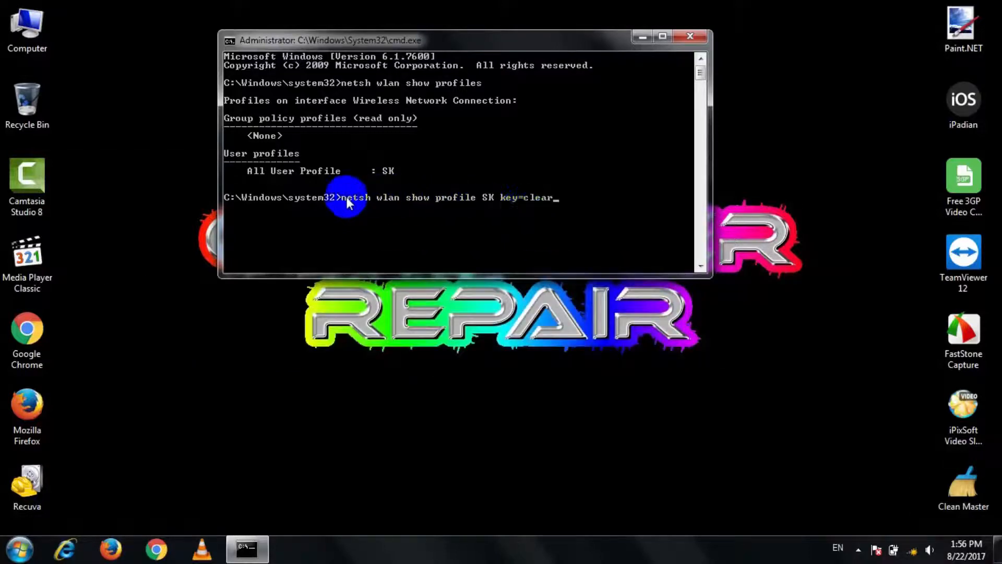
pyautogui.press('Return')
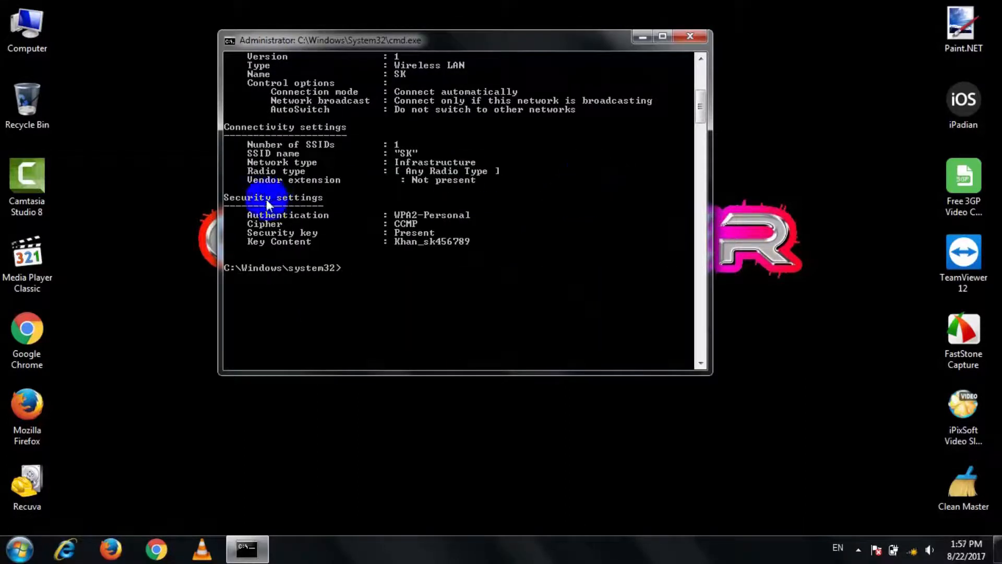
pyautogui.rightClick(380, 256)
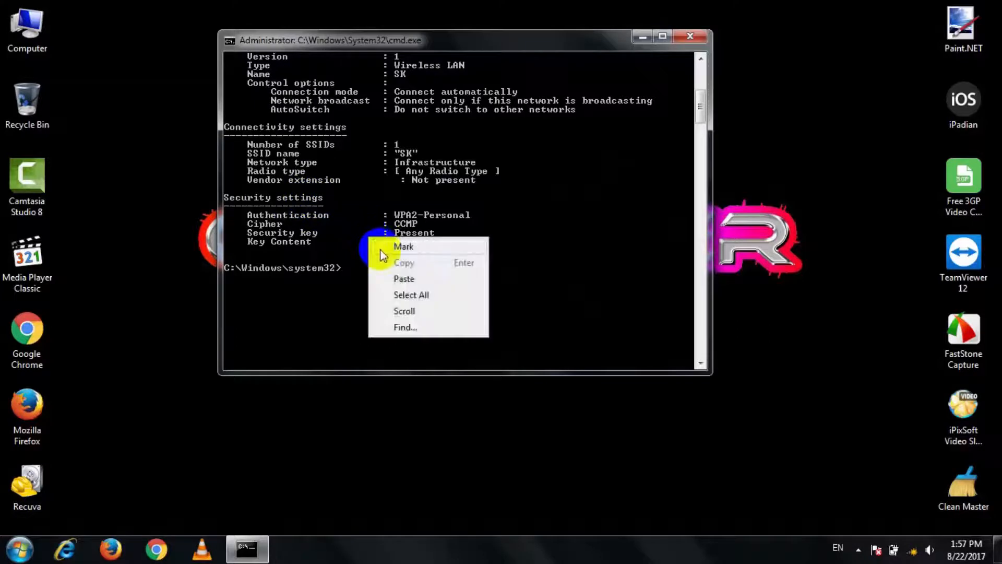
pyautogui.click(404, 247)
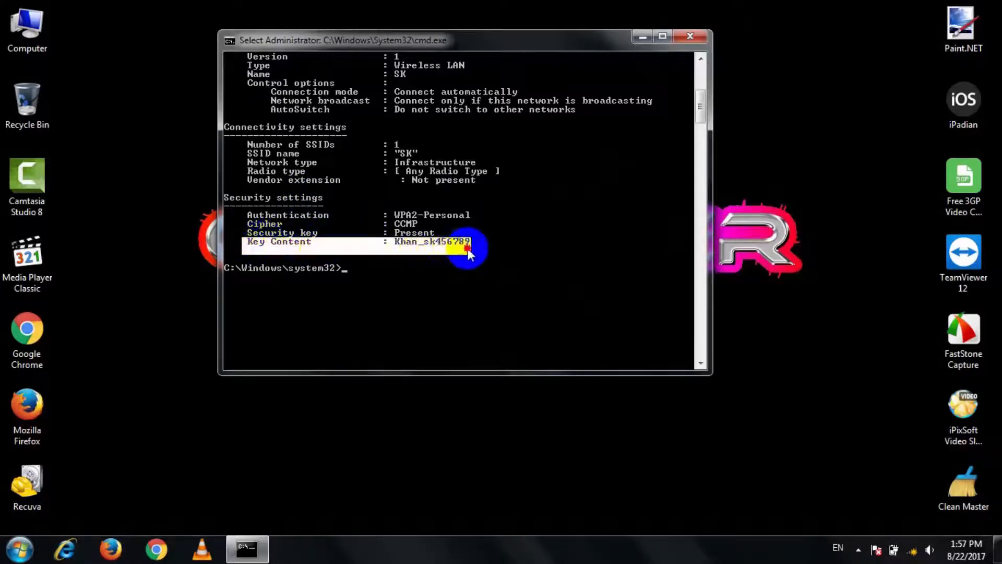
pyautogui.moveTo(527, 248)
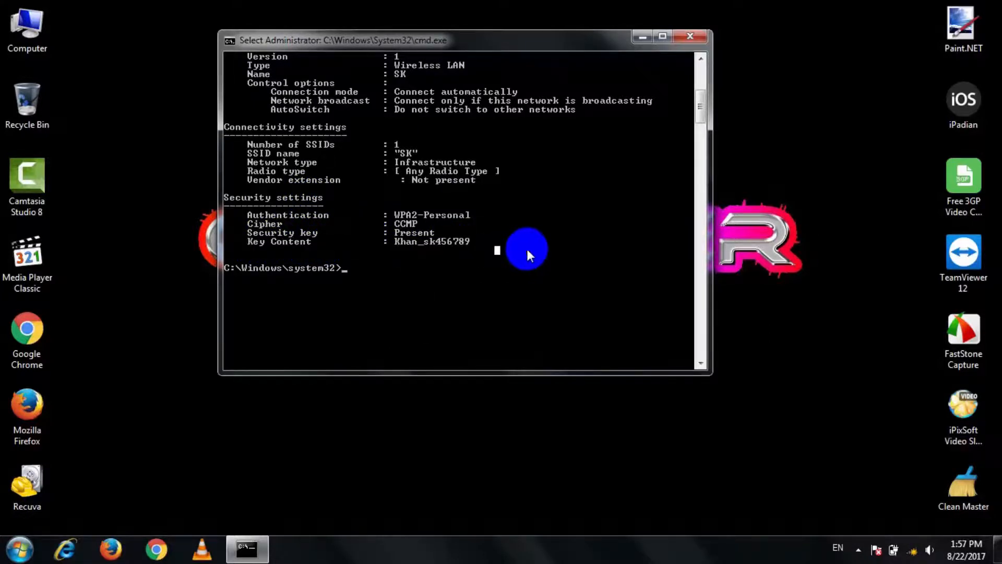
pyautogui.click(913, 548)
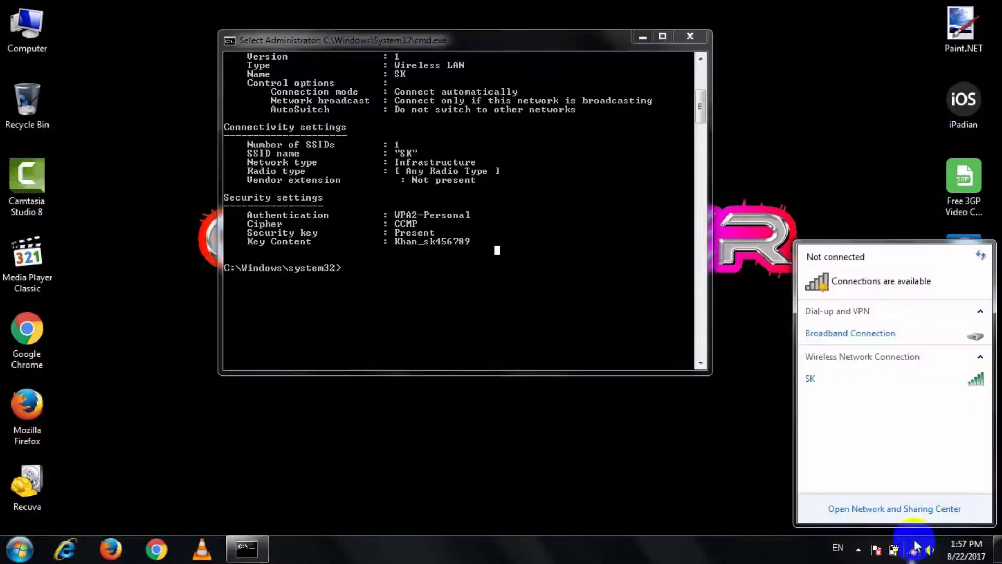
pyautogui.click(810, 378)
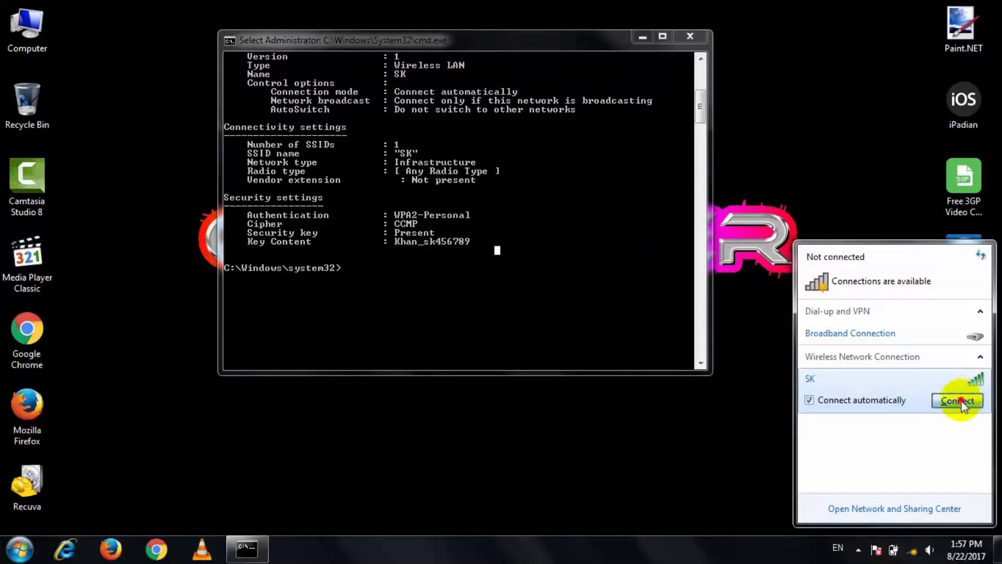
pyautogui.click(957, 400)
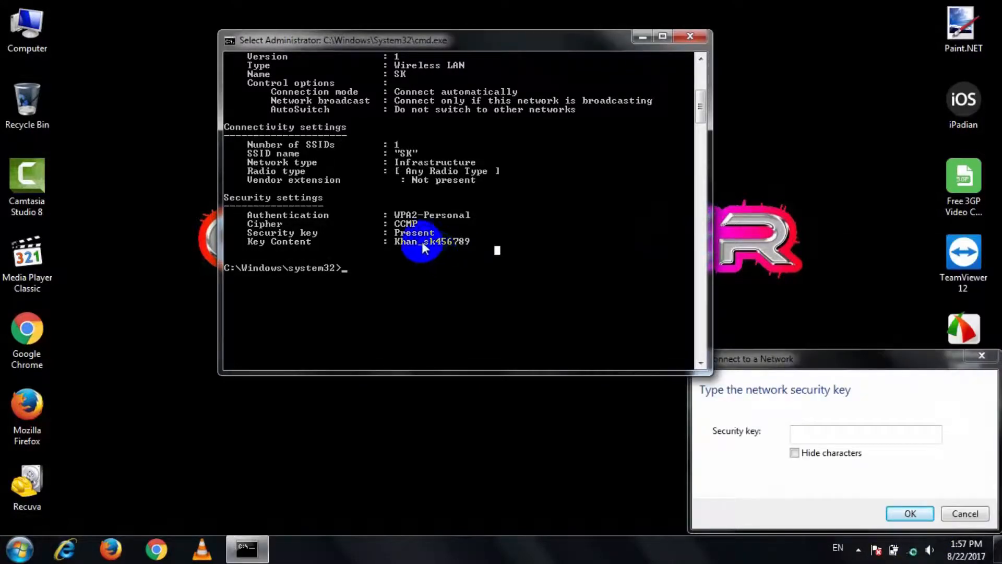
pyautogui.click(428, 250)
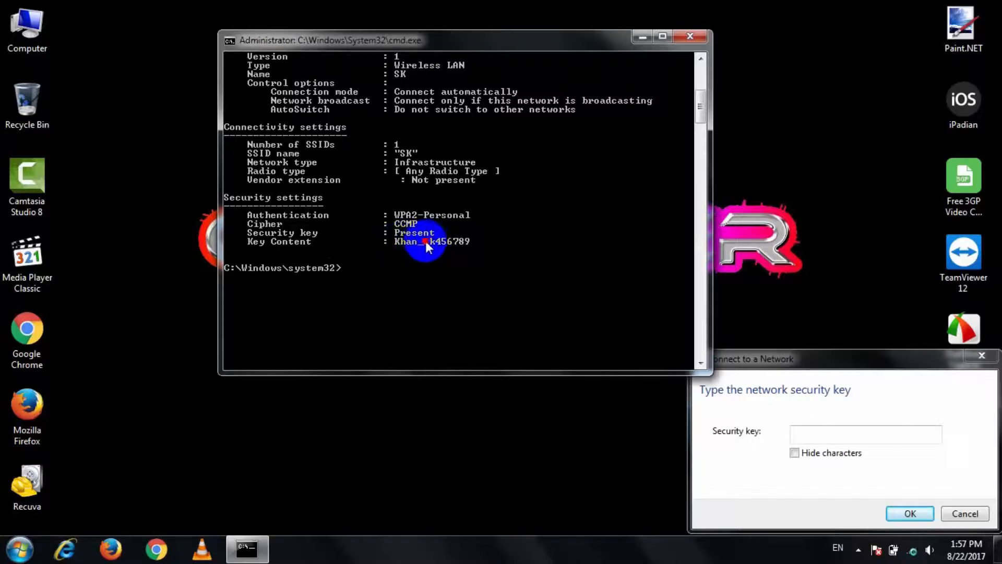
pyautogui.moveTo(470, 248)
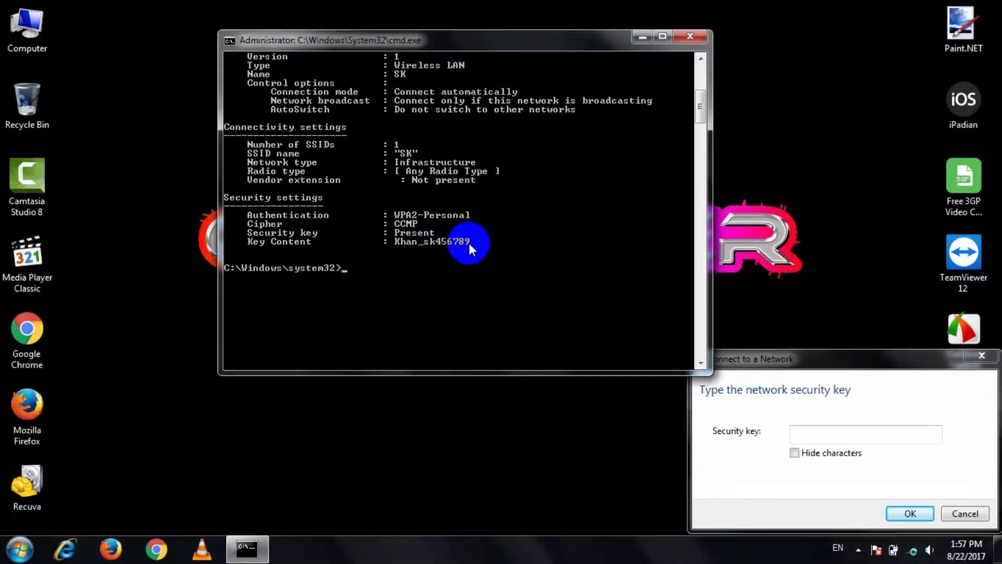
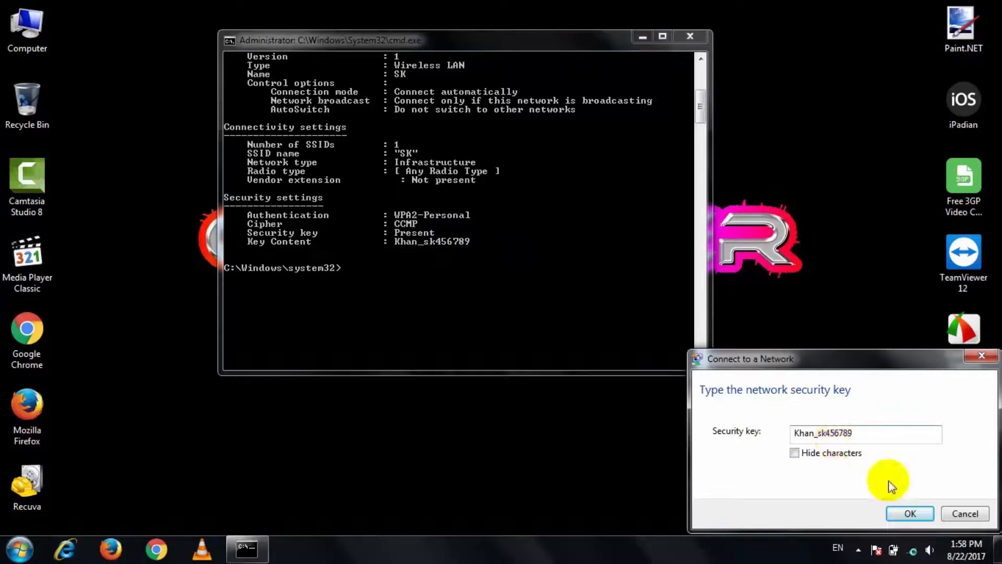
pyautogui.click(909, 513)
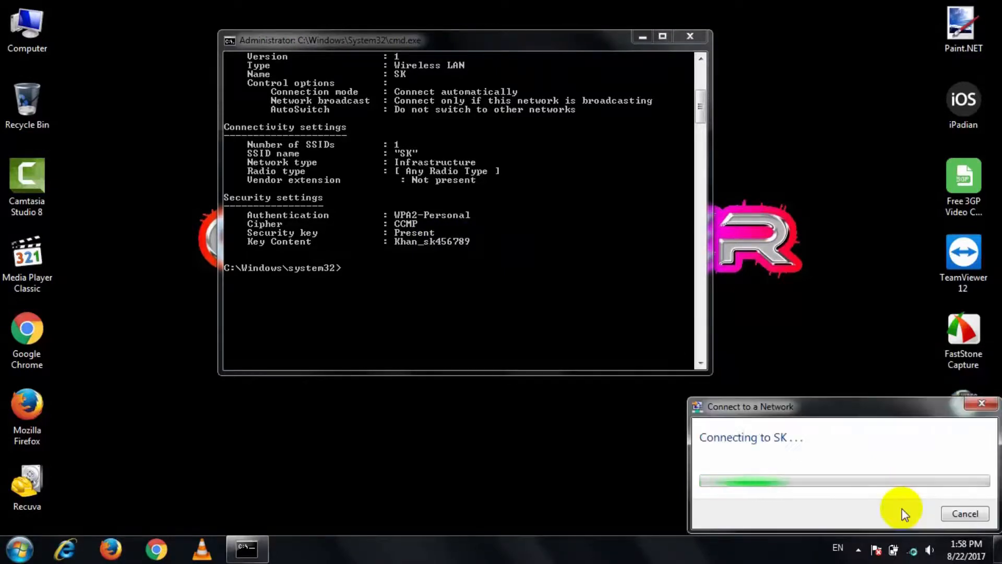